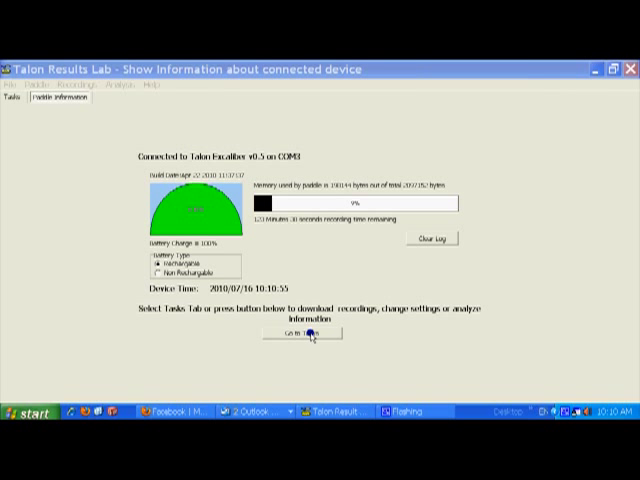
# Choose 'View recordings graphically' from the task list.
pyautogui.click(292, 336)
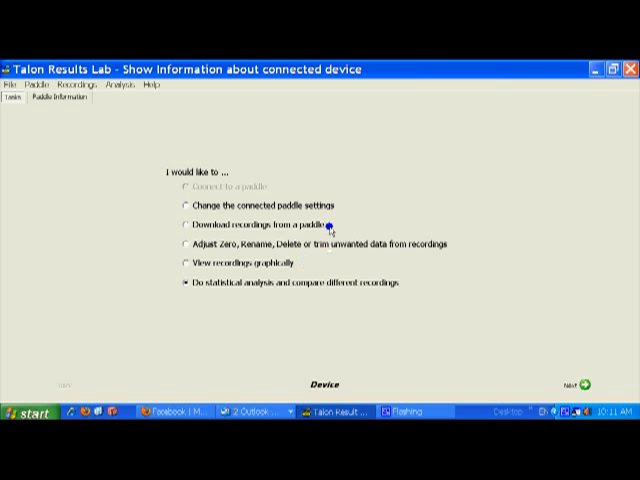
pyautogui.moveTo(342, 334)
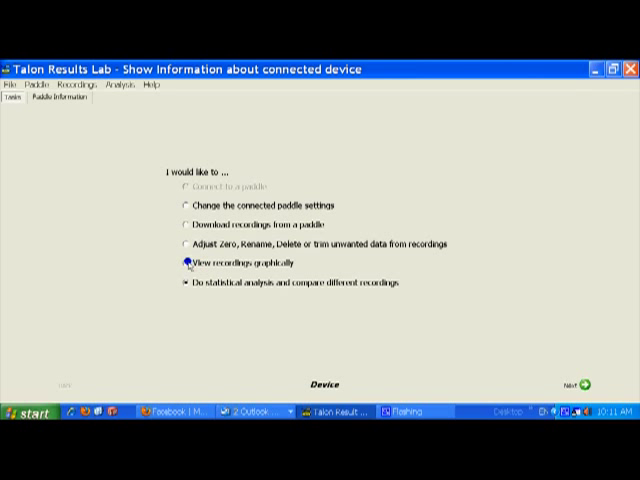
pyautogui.click(184, 264)
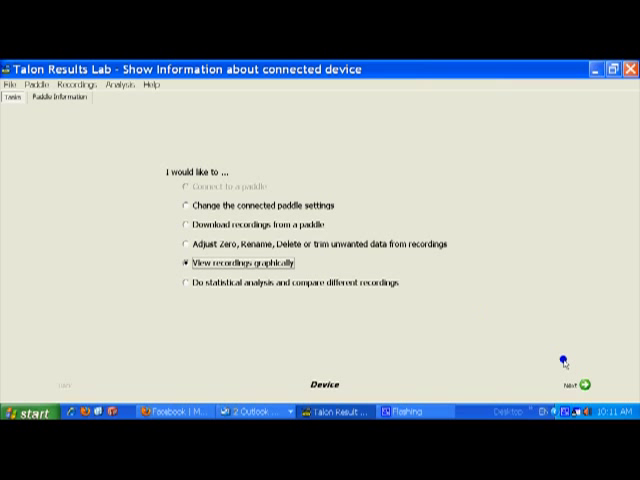
# Tick one paddler's recording to preview its Load vs Time trace.
pyautogui.click(590, 380)
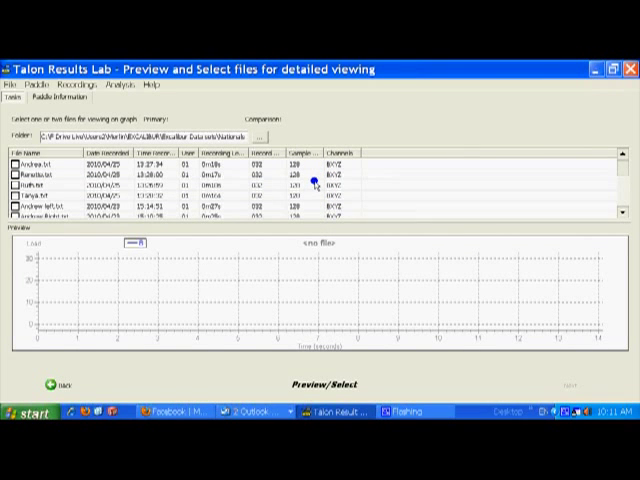
pyautogui.scroll(-3)
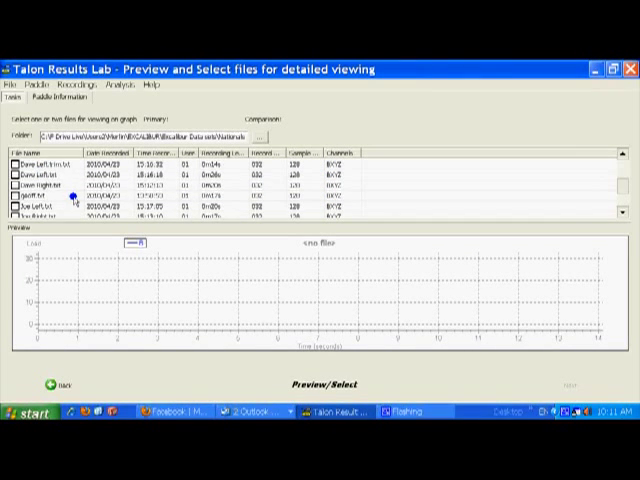
pyautogui.click(16, 164)
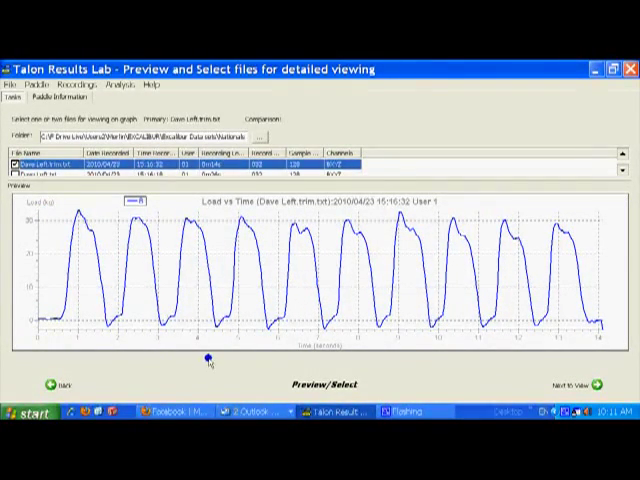
pyautogui.moveTo(310, 310)
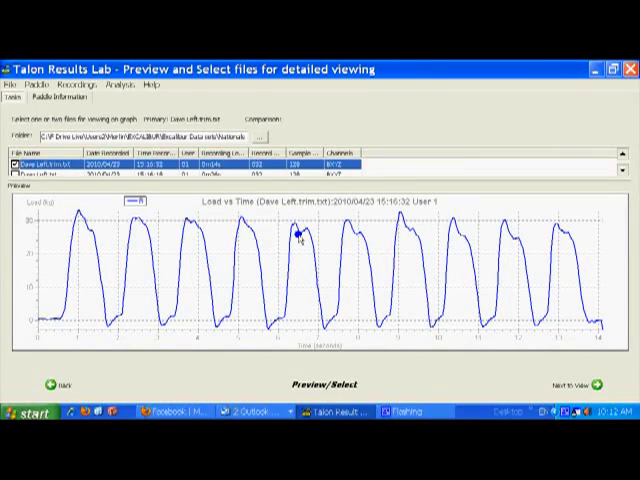
pyautogui.moveTo(304, 260)
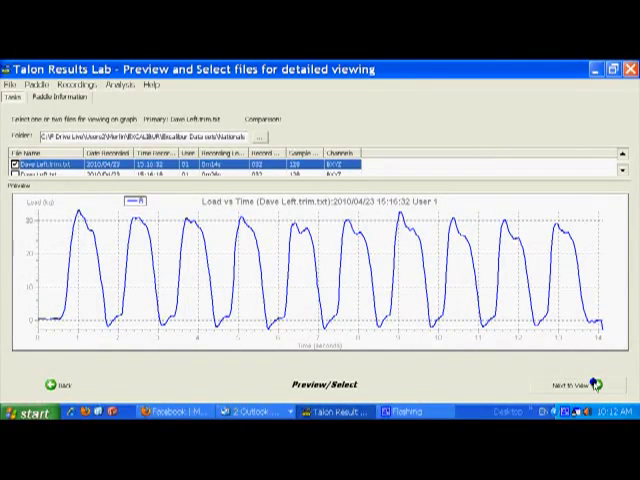
pyautogui.click(590, 380)
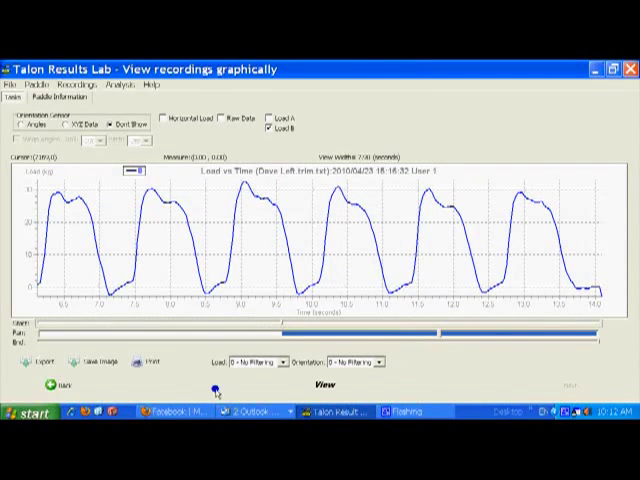
pyautogui.click(48, 384)
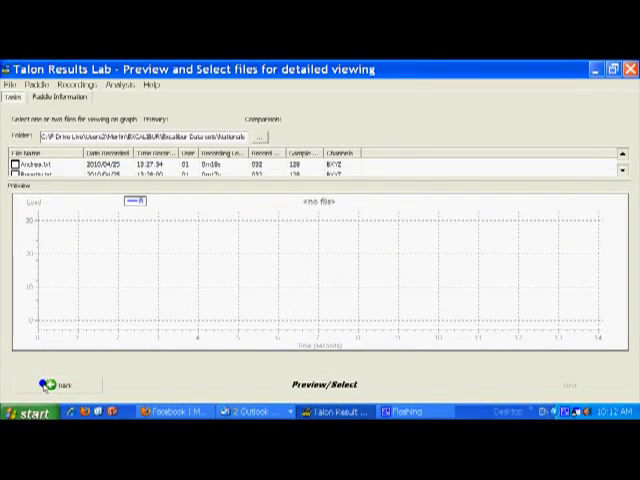
# Return to the tasks and choose 'Do statistical analysis and compare different recordings'.
pyautogui.click(50, 386)
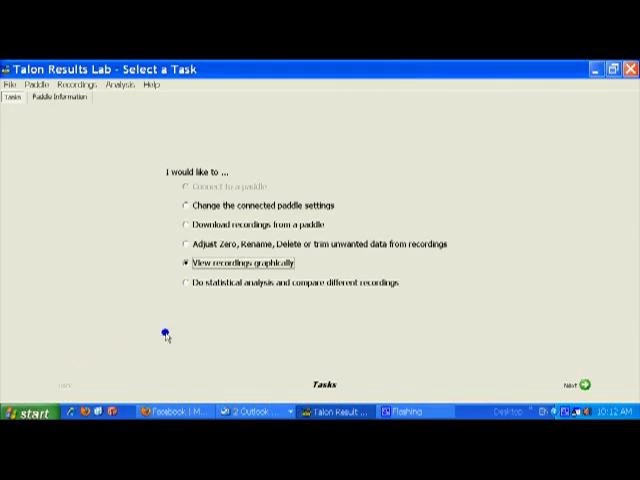
pyautogui.moveTo(208, 288)
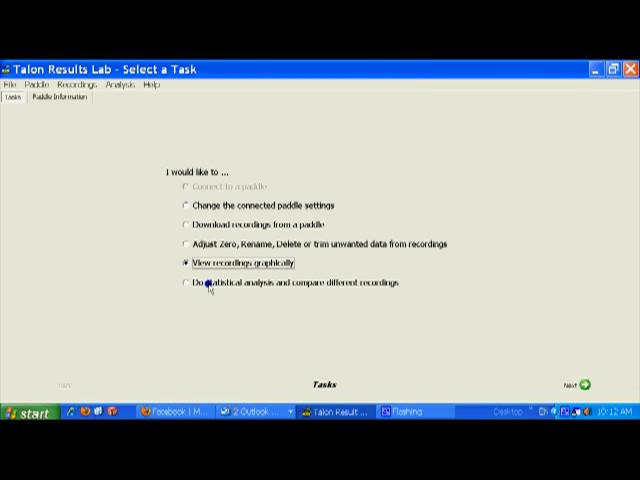
pyautogui.click(184, 280)
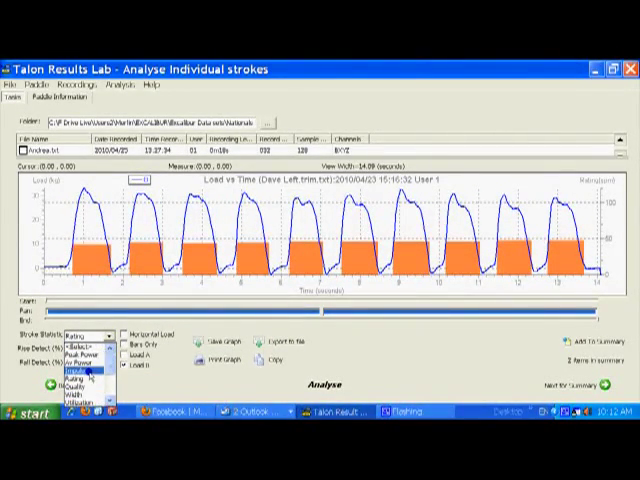
# Pick another Stroke Detection method and add the recording's strokes to the summary.
pyautogui.click(96, 346)
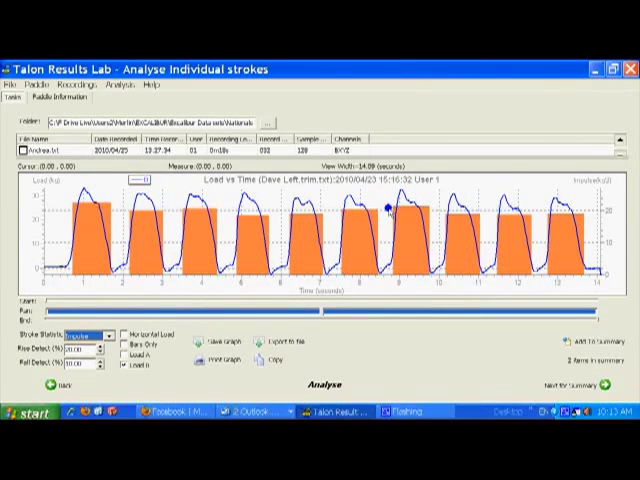
pyautogui.click(84, 328)
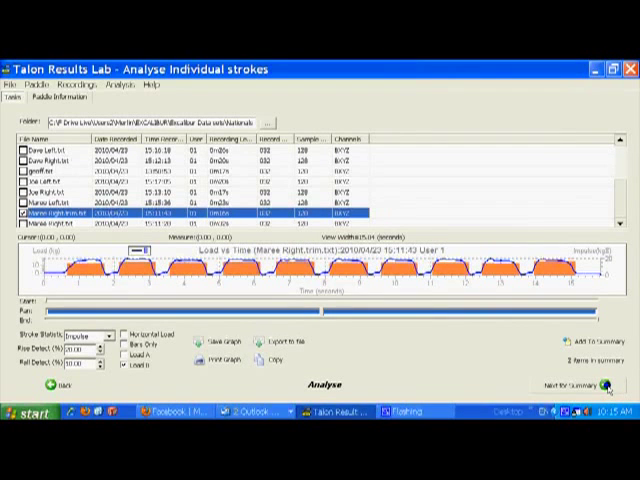
# Show the summary statistics table comparing the two paddlers' recordings.
pyautogui.click(588, 382)
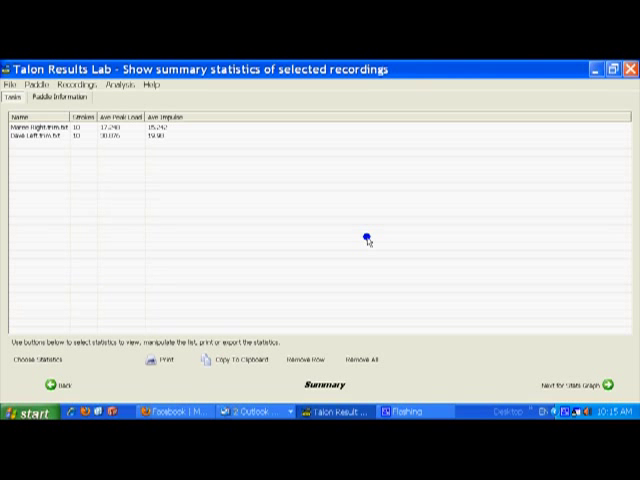
pyautogui.moveTo(132, 192)
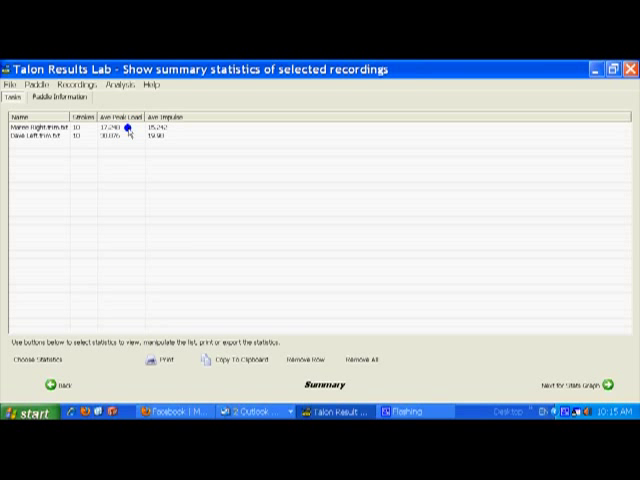
pyautogui.moveTo(130, 138)
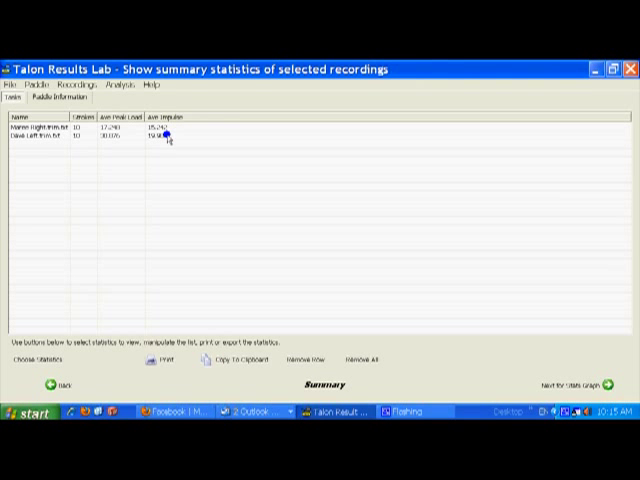
pyautogui.moveTo(172, 128)
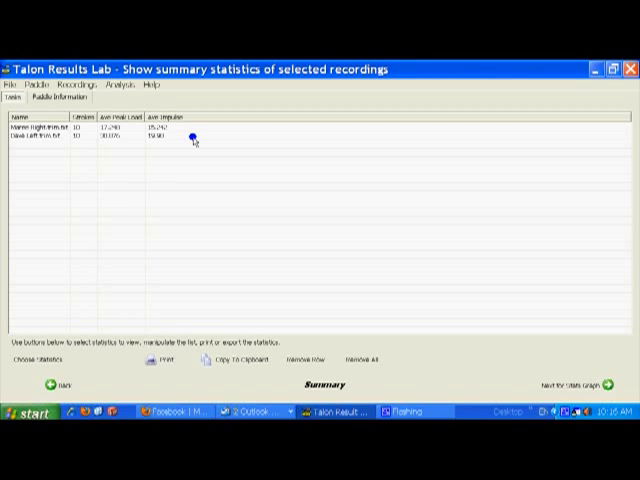
pyautogui.moveTo(240, 196)
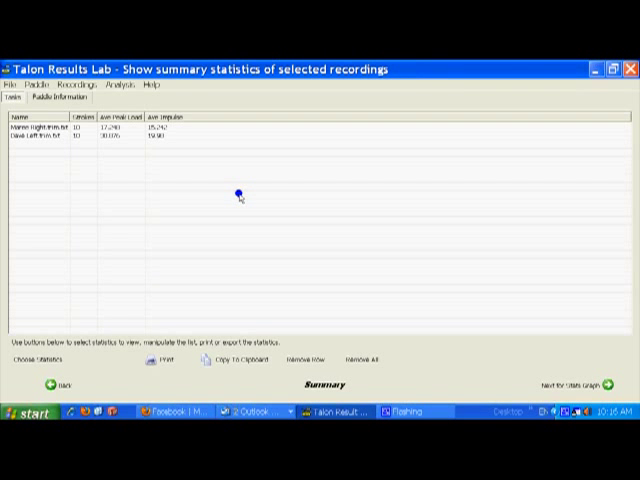